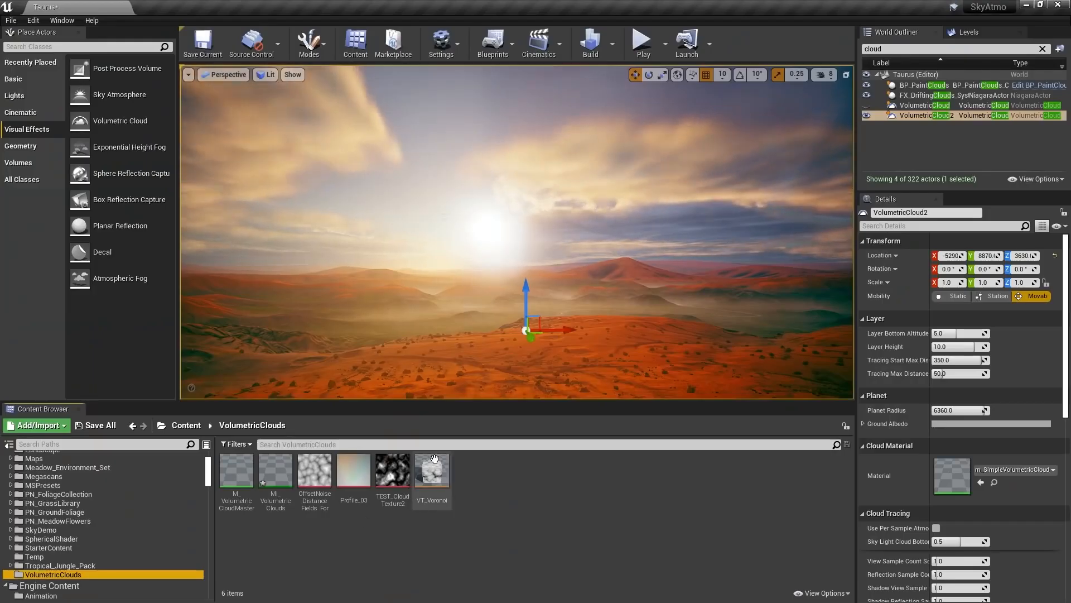
# Step: Open the MI_VolumetricClouds material instance and scroll through its parameters
pyautogui.doubleClick(432, 470)
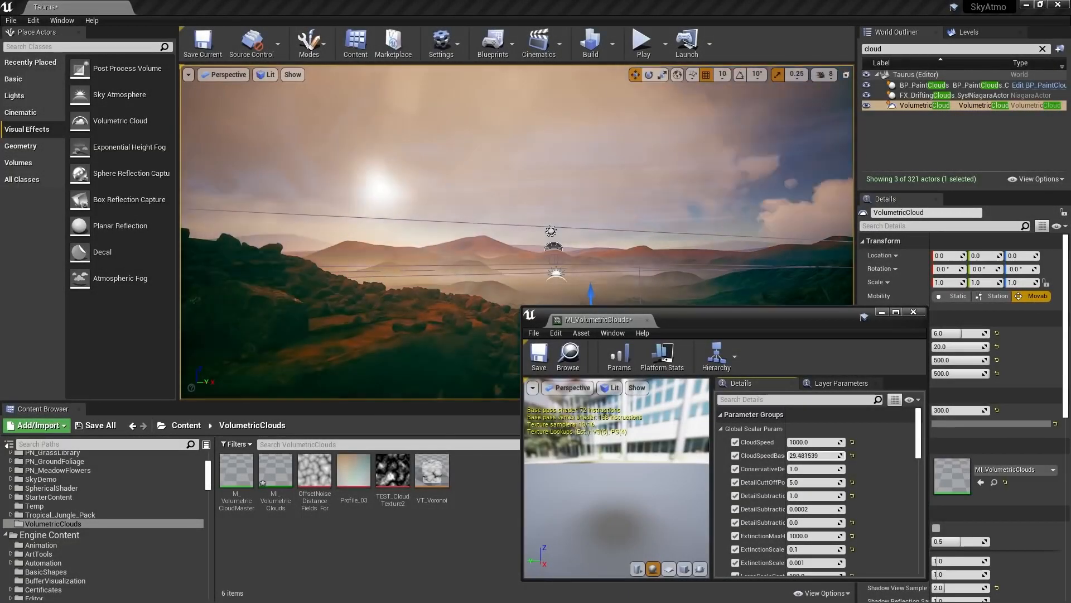
pyautogui.scroll(-3)
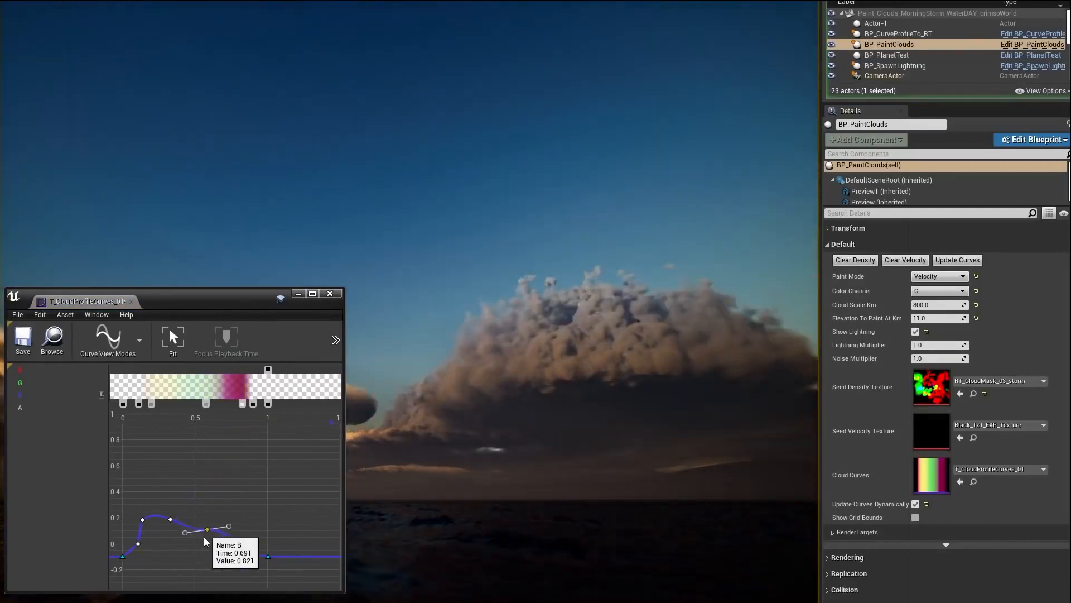
pyautogui.moveTo(207, 529); pyautogui.dragTo(243, 448)
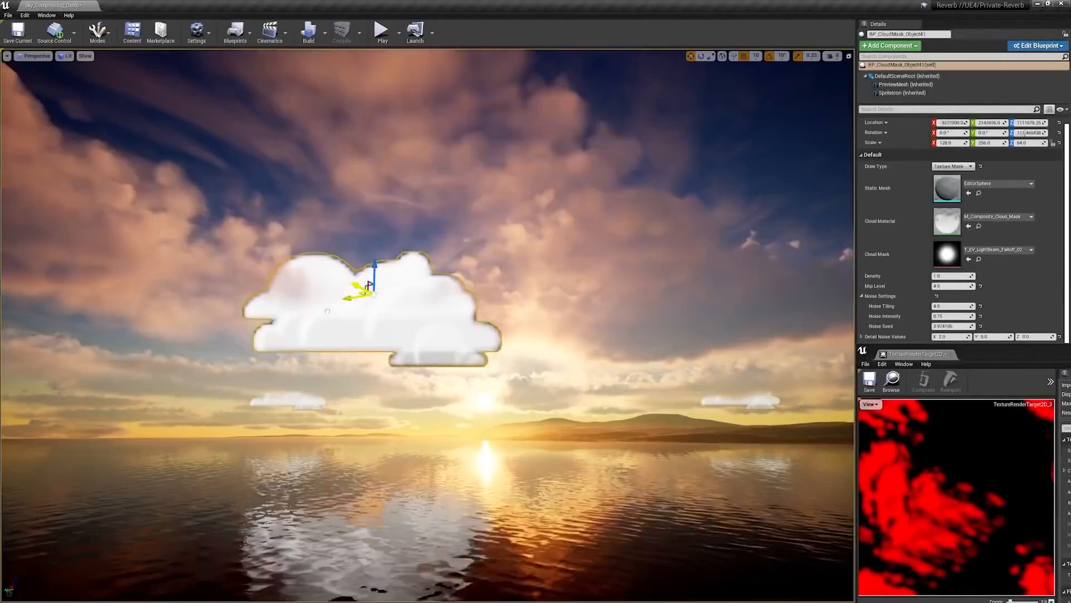
pyautogui.moveTo(368, 287); pyautogui.dragTo(267, 294)
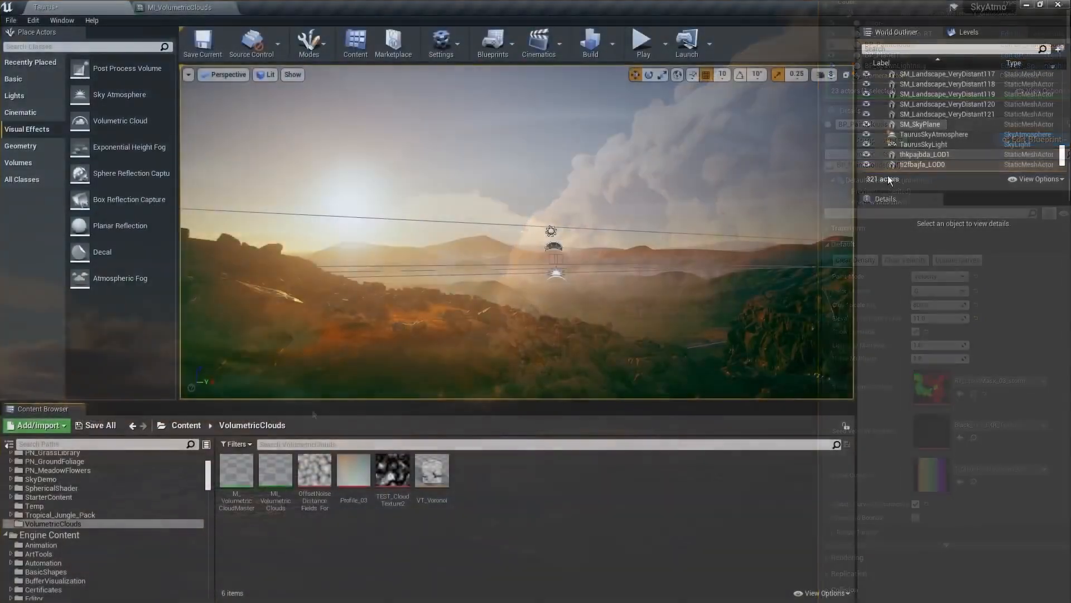
# Step: Close the Material Instance Editor to return to the level and VolumetricCloud settings
pyautogui.click(924, 144)
pyautogui.write('cloud')
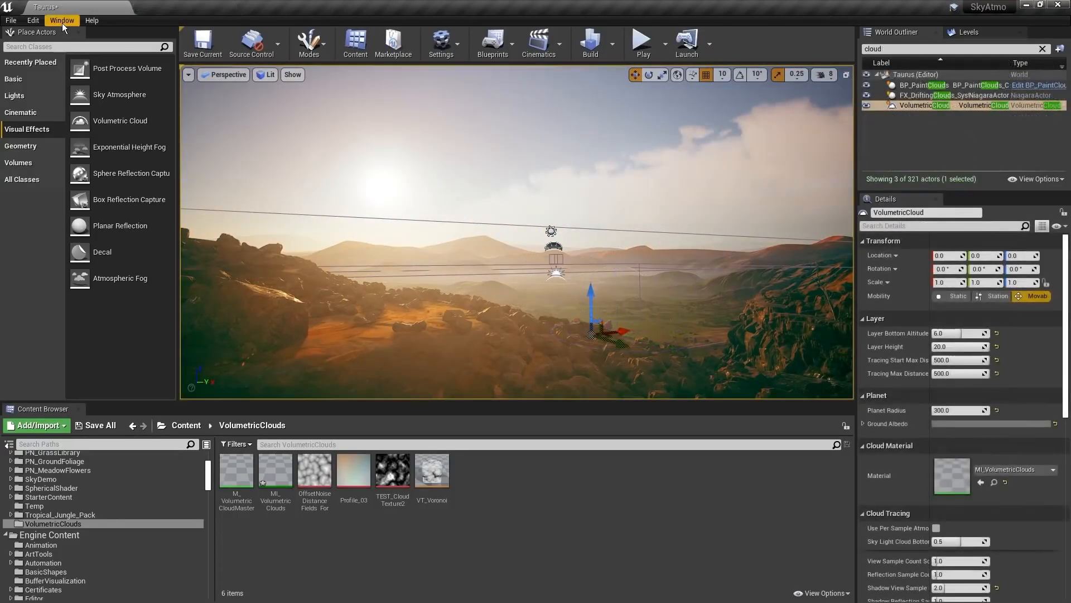
# Step: Open Env. Light Mixer in Normal+Advanced mode and lower Layer Bottom Altitude to about 3.79
pyautogui.click(62, 20)
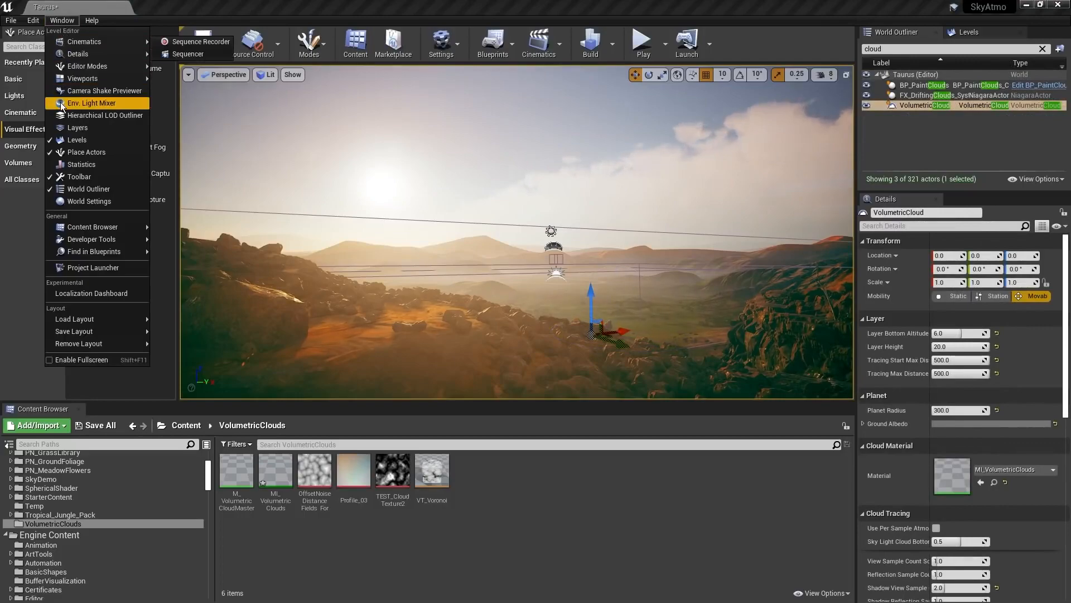
pyautogui.click(91, 103)
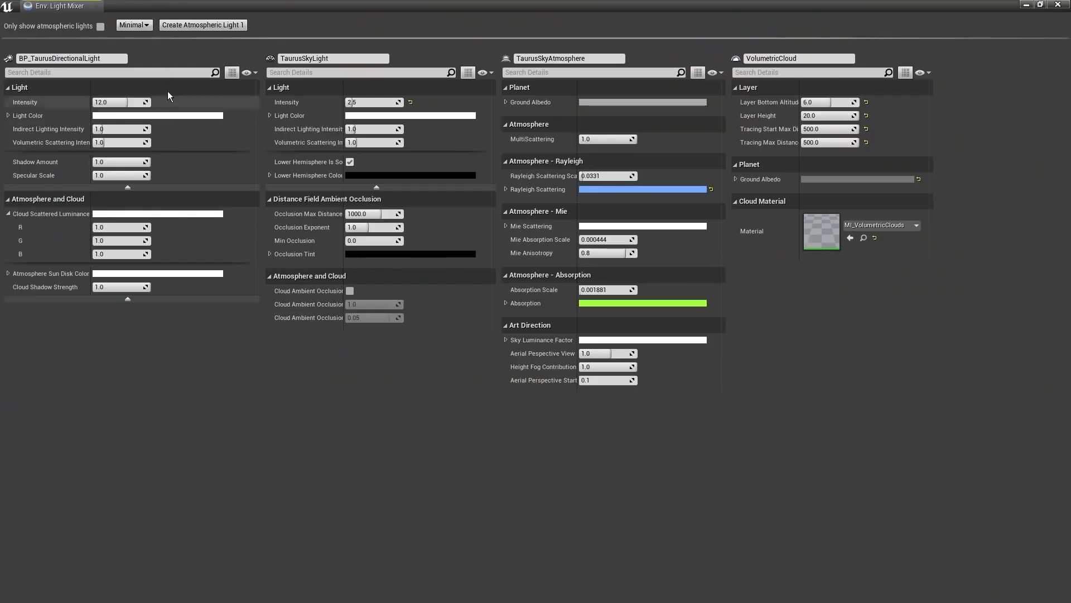
pyautogui.click(133, 25)
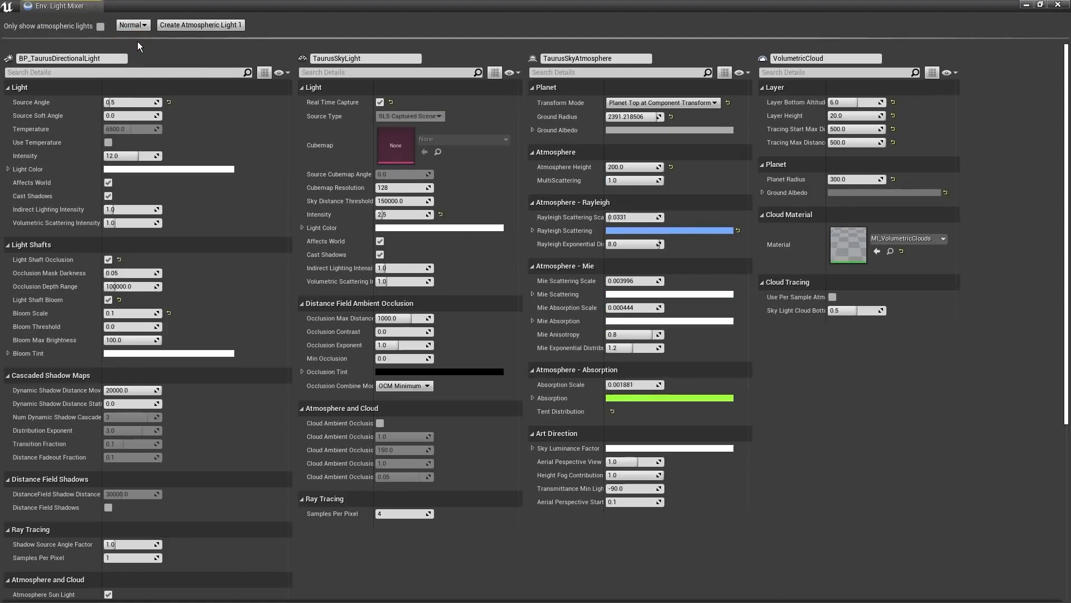
pyautogui.click(131, 24)
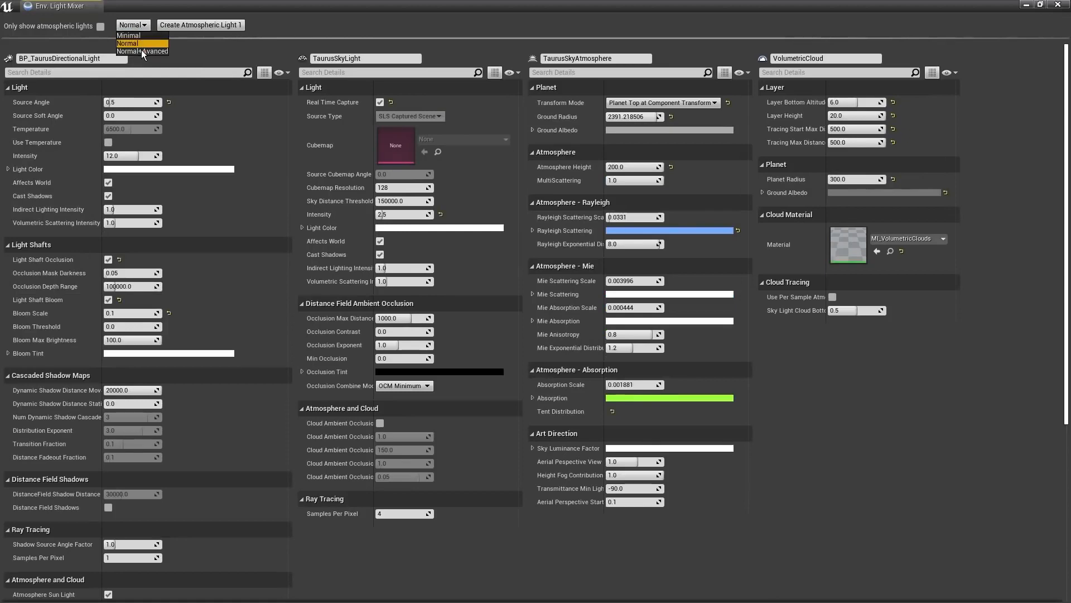
pyautogui.click(134, 51)
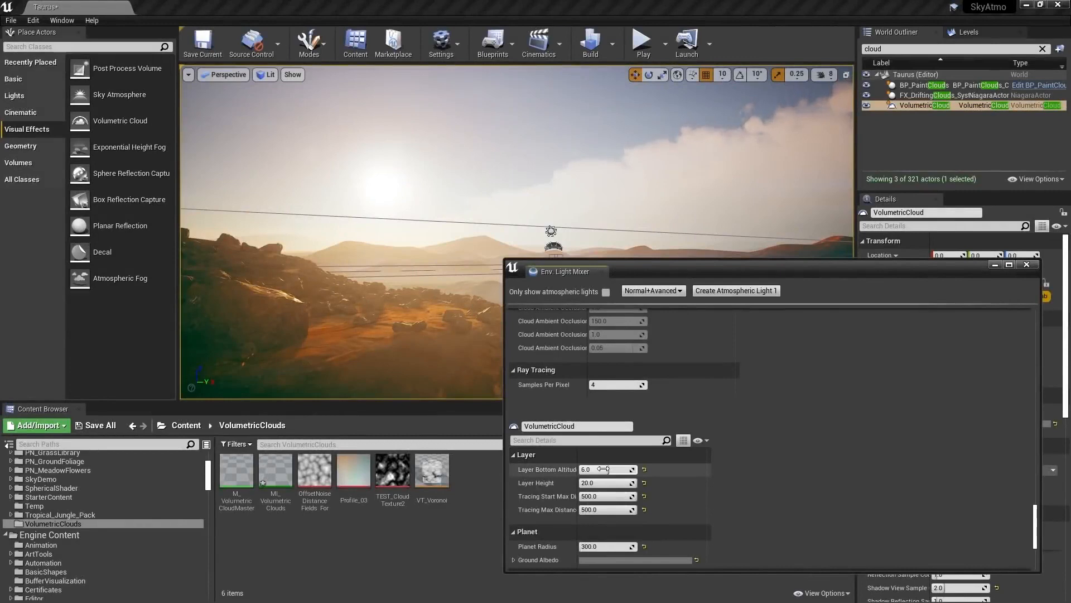
pyautogui.moveTo(604, 469); pyautogui.dragTo(597, 469)
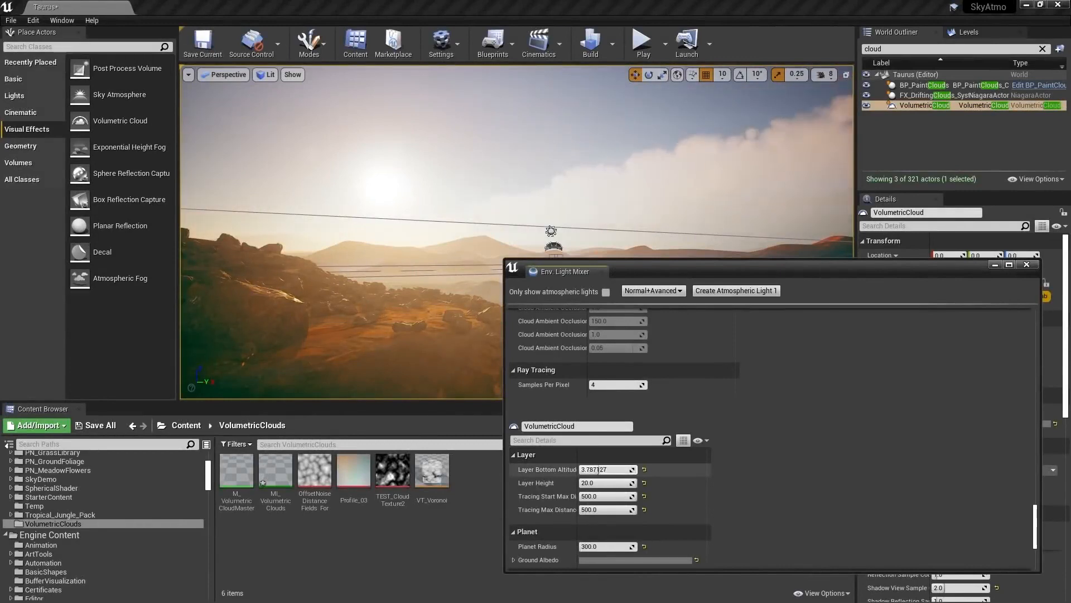